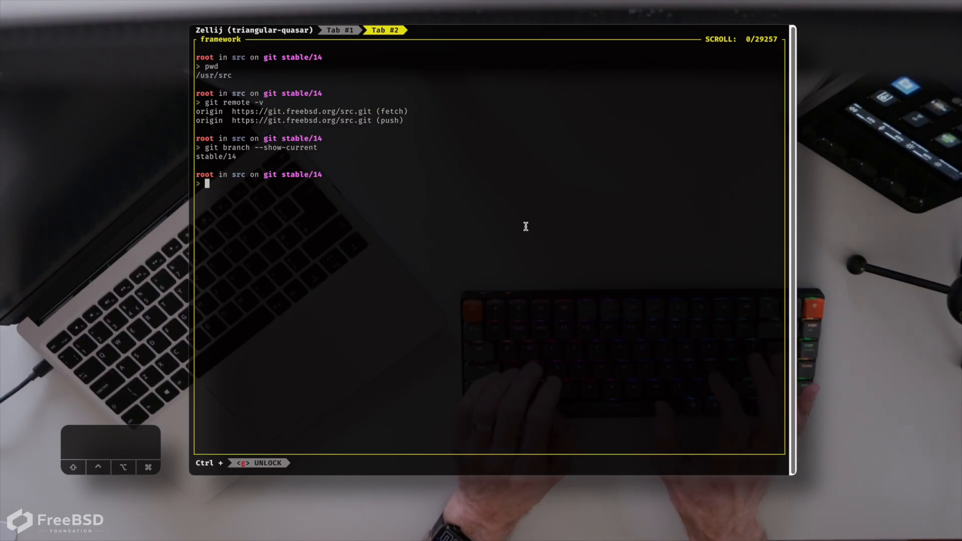
Step: Run make -j $(nproc) buildkernel in /usr/src to build the kernel on all cores
{"action": "type", "text": "make"}
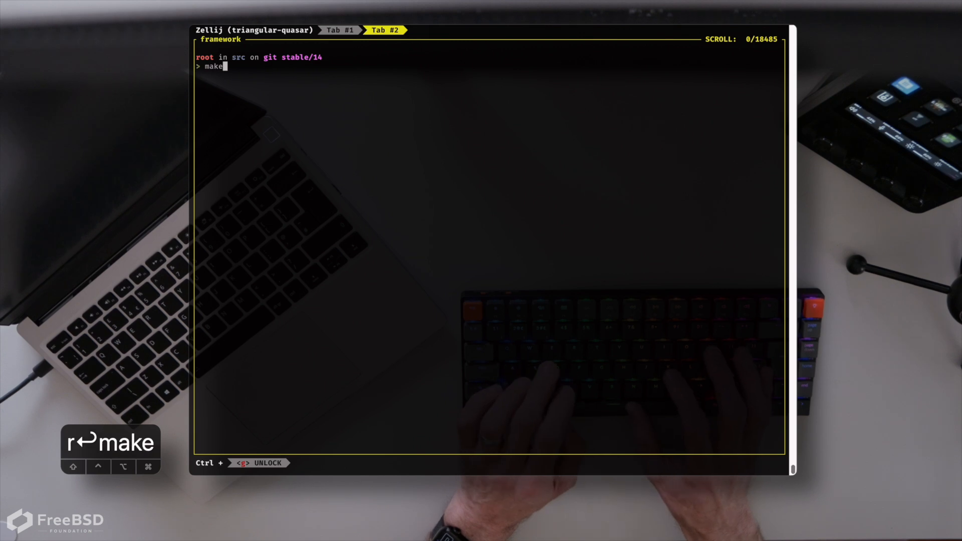
{"action": "type", "text": "-j"}
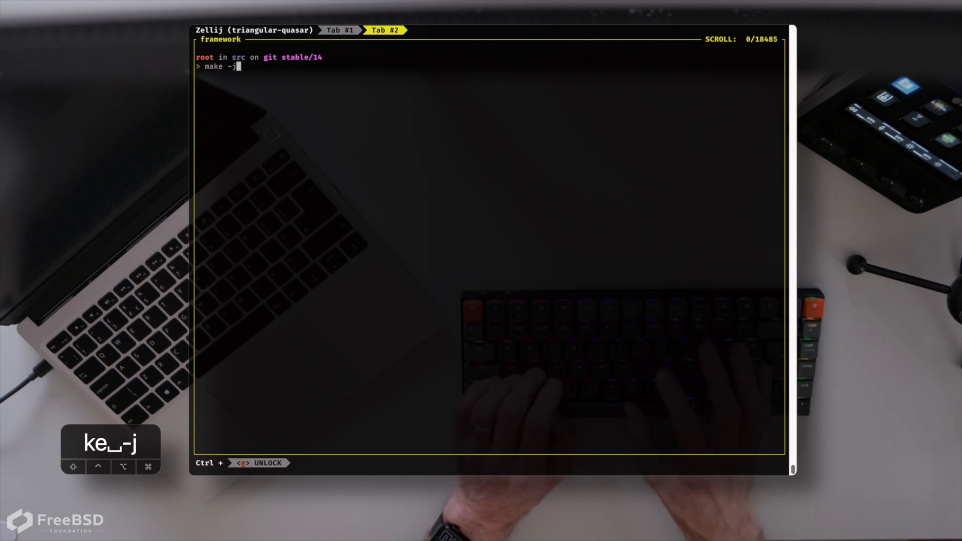
{"action": "type", "text": "$("}
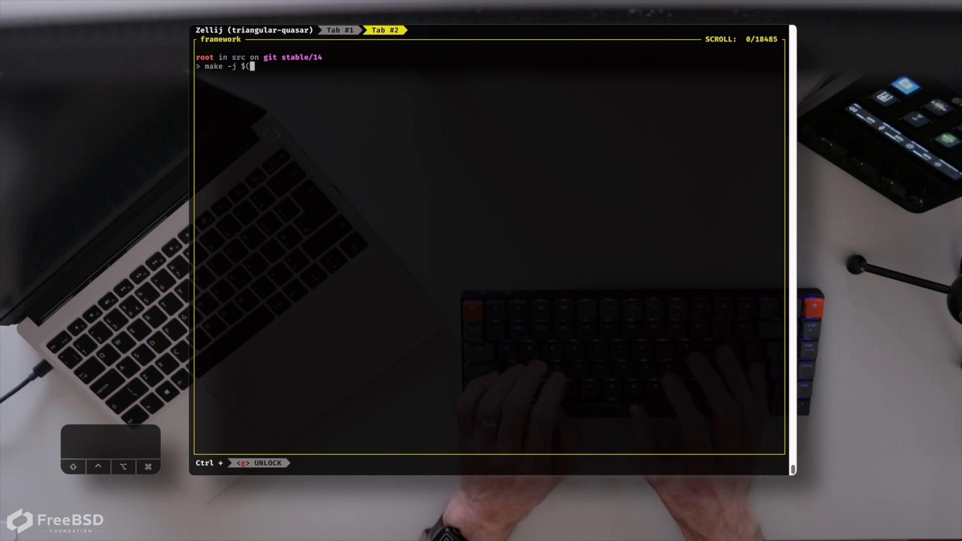
{"action": "type", "text": "n"}
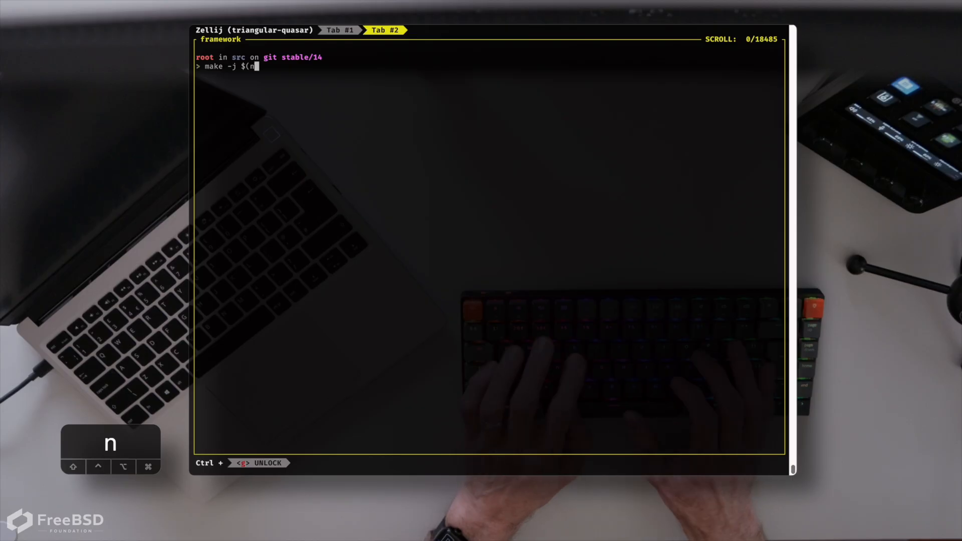
{"action": "type", "text": "proc"}
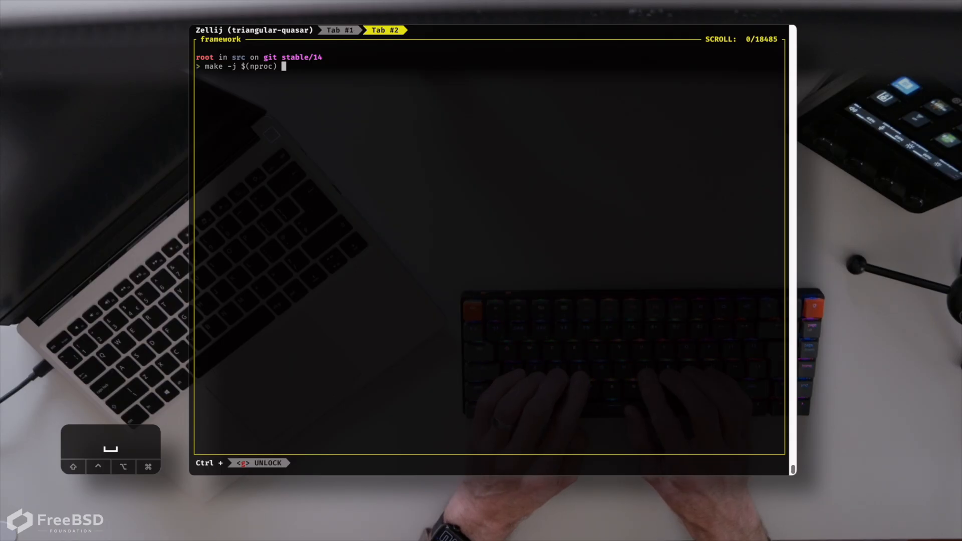
{"action": "type", "text": "buildk"}
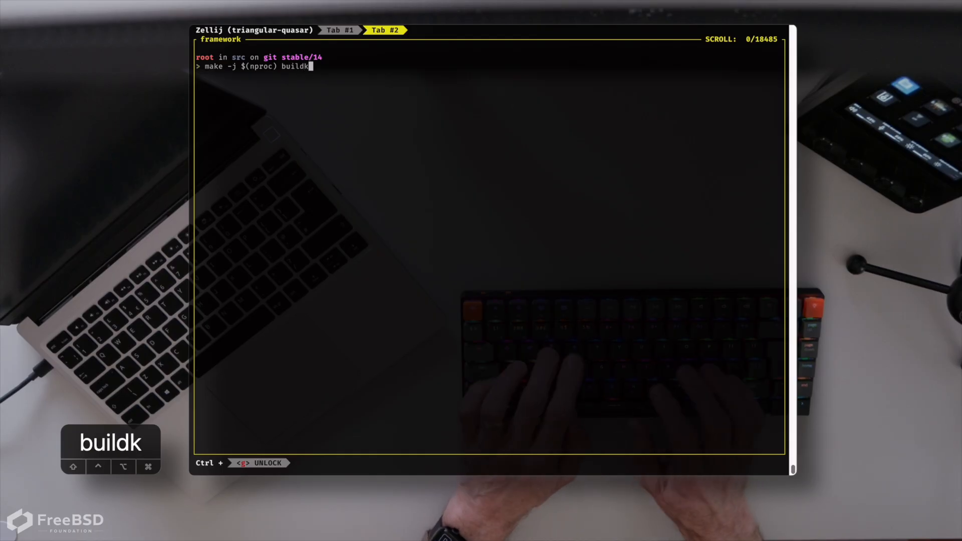
{"action": "type", "text": "ernel"}
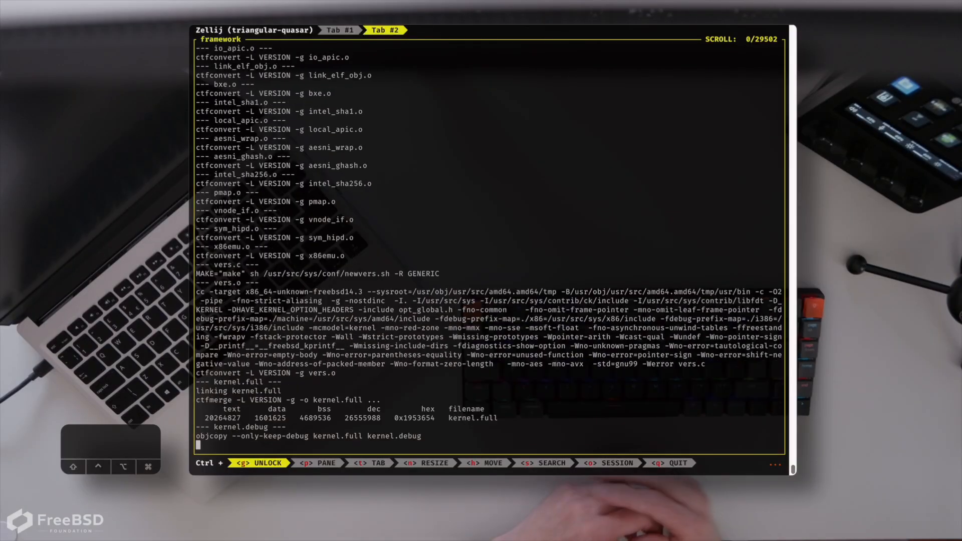
Step: Run make installkernel, then fwget to check the Wi-Fi and GPU firmware packages
{"action": "type", "text": "make install"}
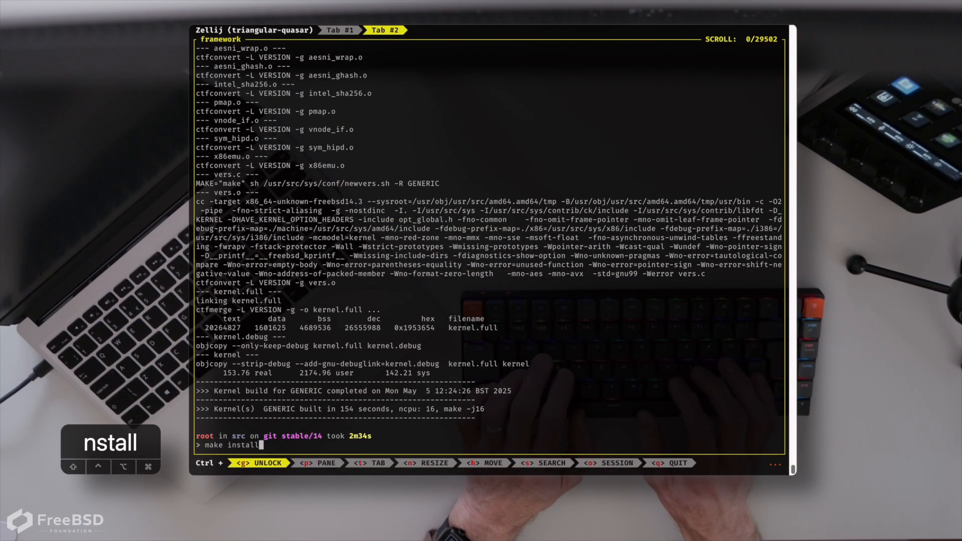
{"action": "type", "text": "kernel"}
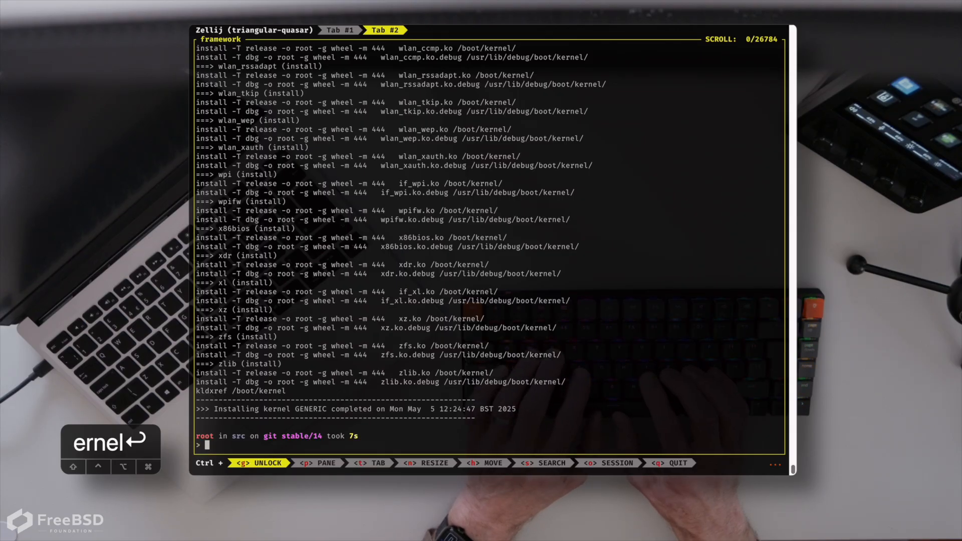
{"action": "type", "text": "fwget"}
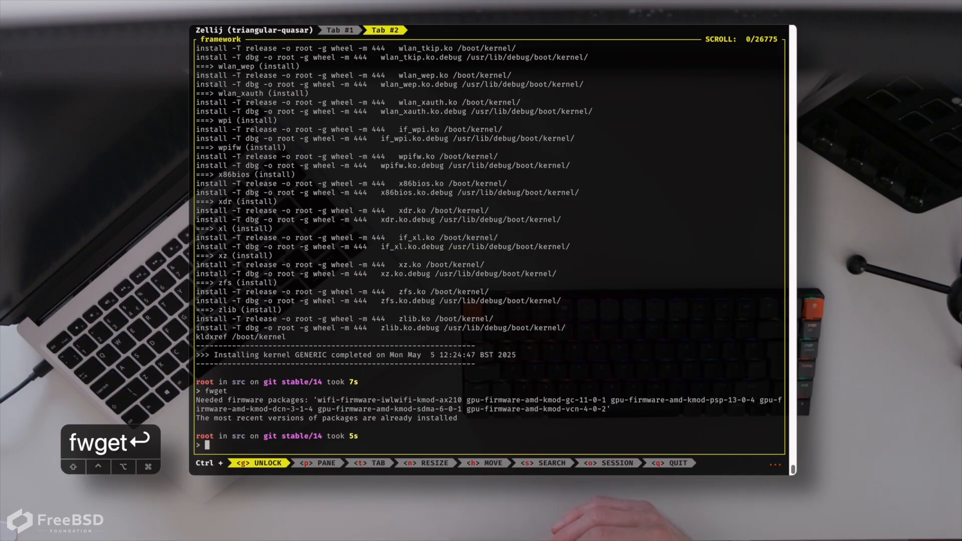
Step: Reboot the laptop into the newly installed kernel
{"action": "type", "text": "reboot"}
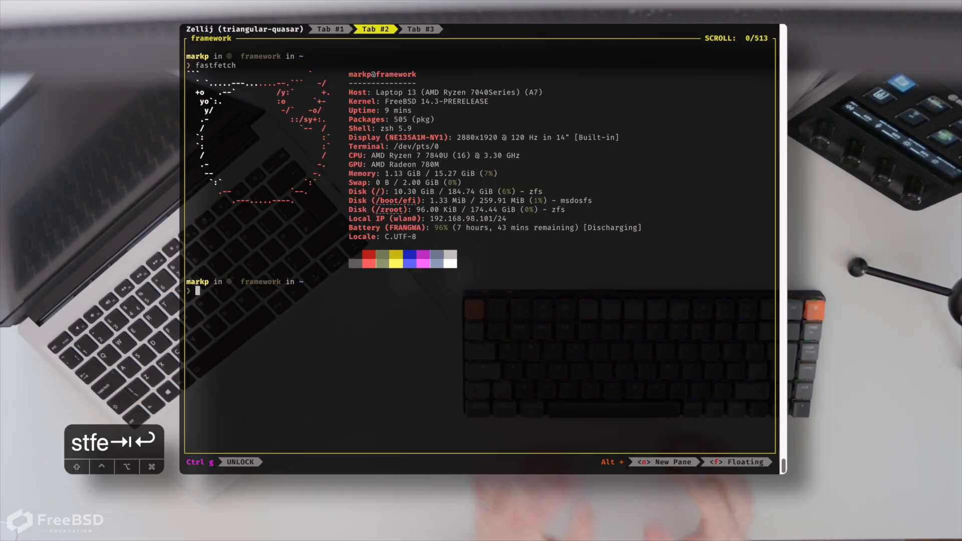
Step: Clear the screen and run speedtest-go --no-upload to measure download speed over wlan0
{"action": "type", "text": "cl"}
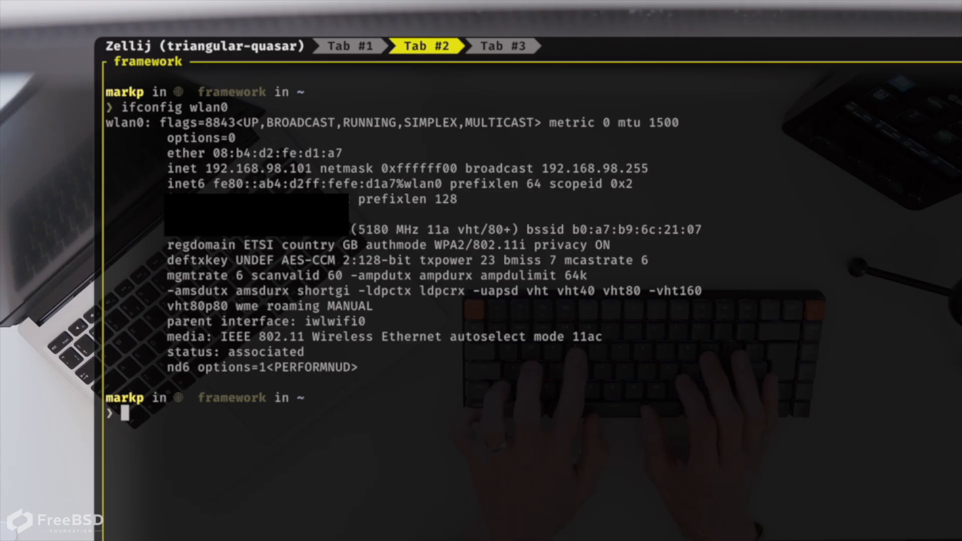
{"action": "type", "text": "speedtest-go --no-upload"}
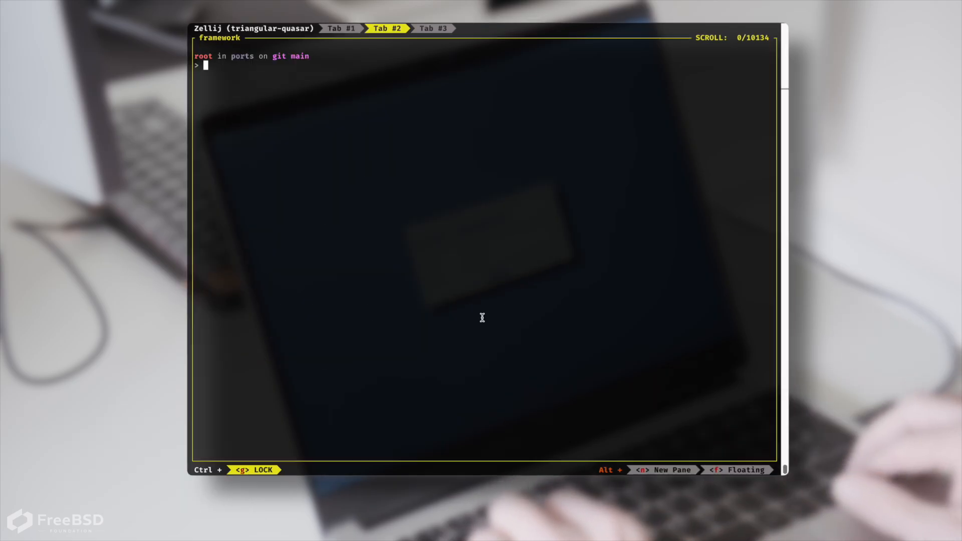
Step: Locate drm-kmod with whereis and change into graphics/drm-kmod in the ports tree
{"action": "type", "text": "whereis"}
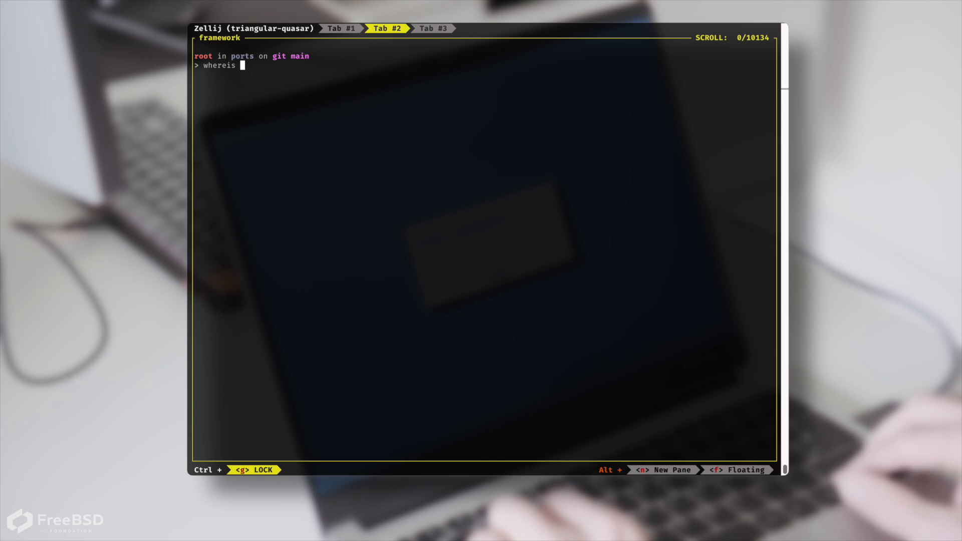
{"action": "type", "text": "drm-kmod"}
{"action": "type", "text": "cd graphi"}
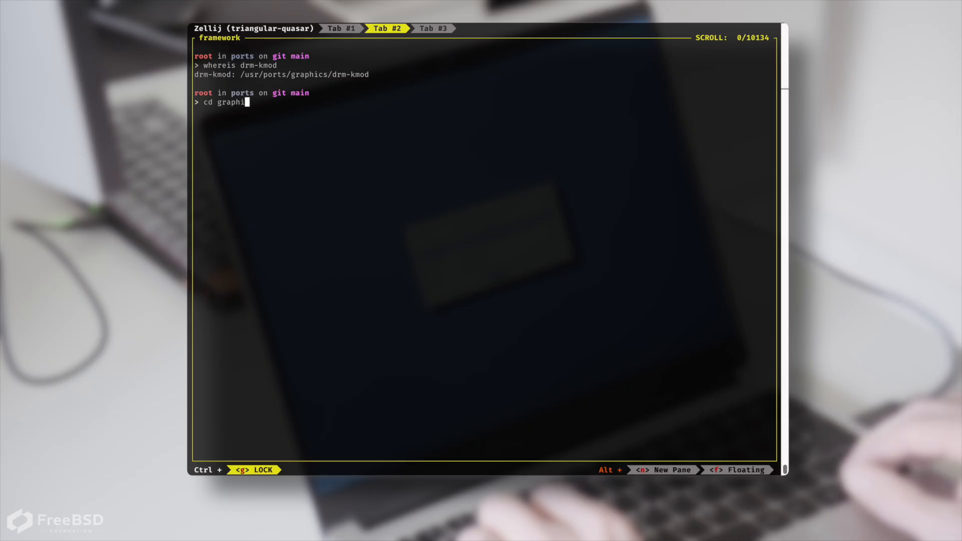
{"action": "type", "text": "cs/drm-kmod"}
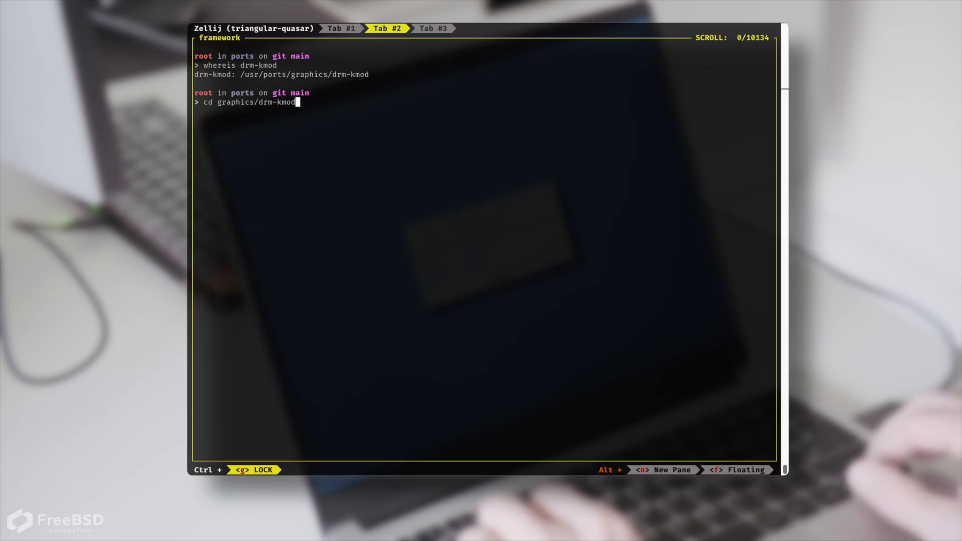
{"action": "key", "text": "Return"}
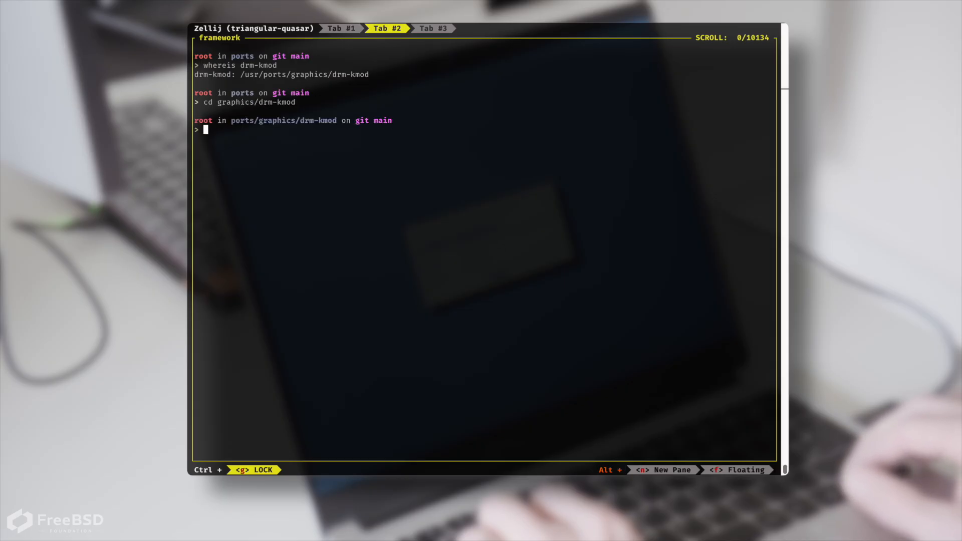
Step: Rebuild the drm-kmod port with make and start a pkg info drm- query
{"action": "type", "text": "make"}
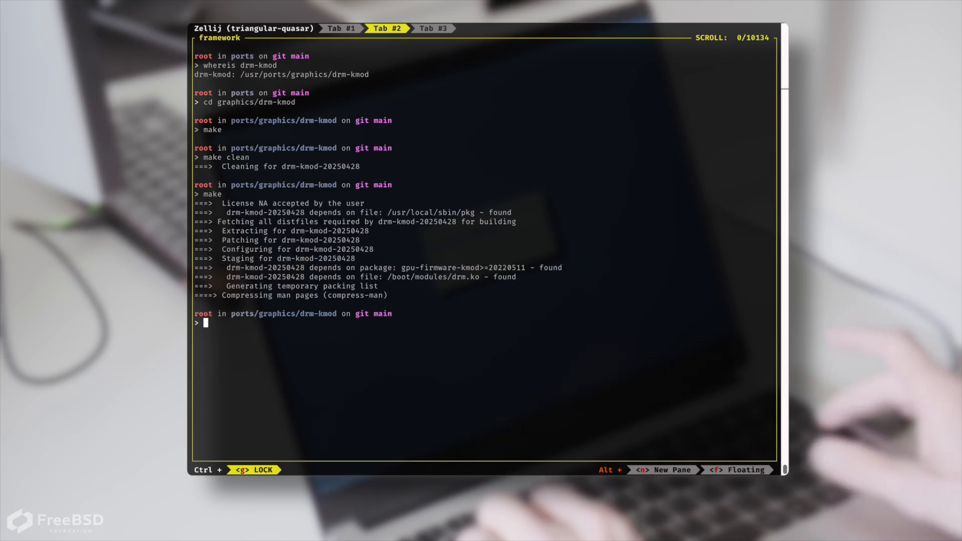
{"action": "type", "text": "pkg info drm-"}
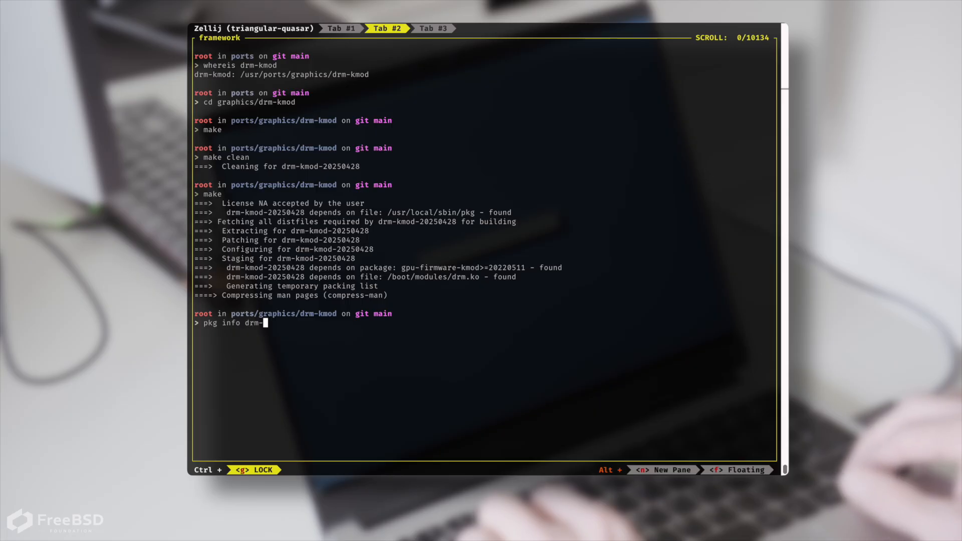